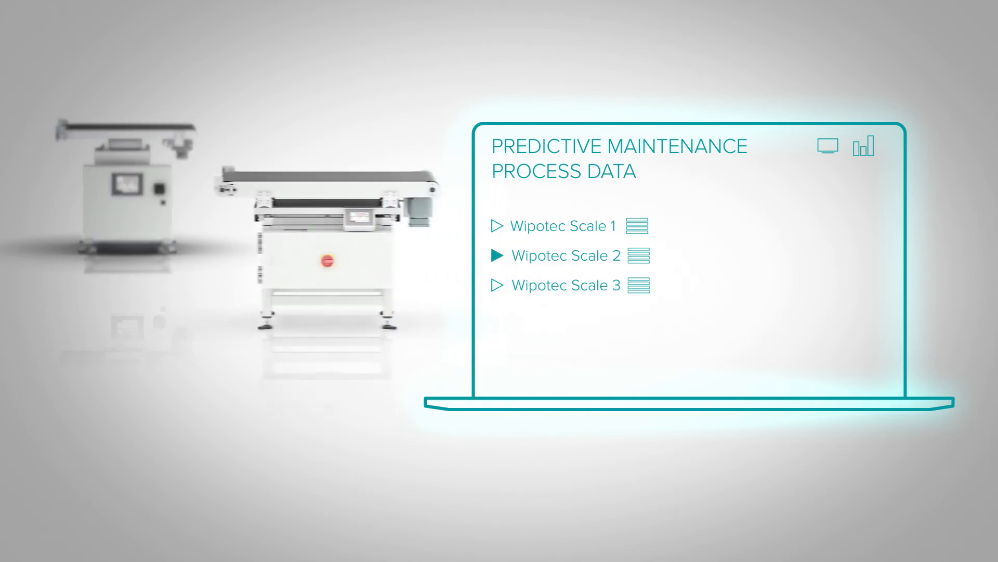
click(496, 284)
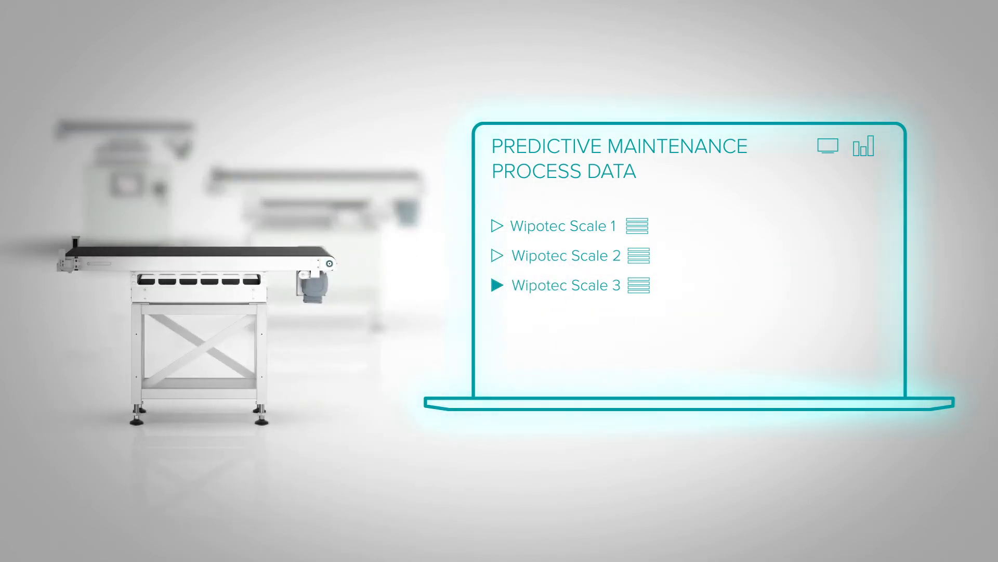